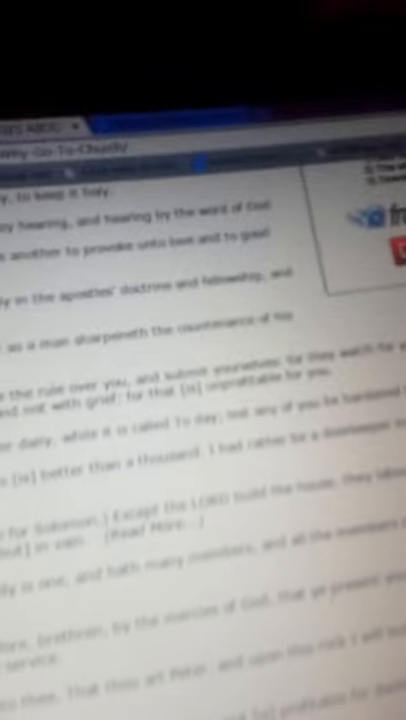
scroll(down, 3)
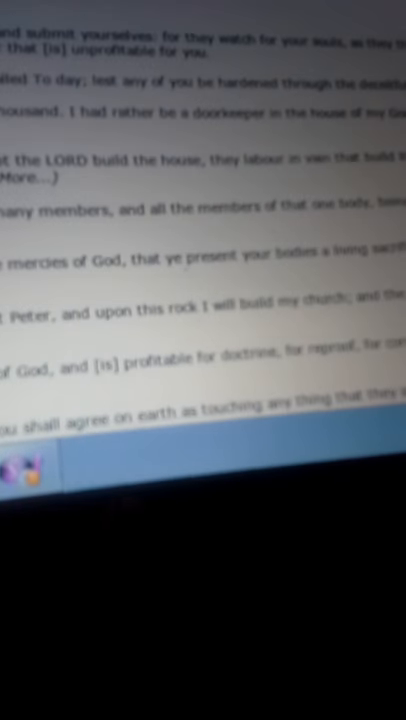
scroll(down, 3)
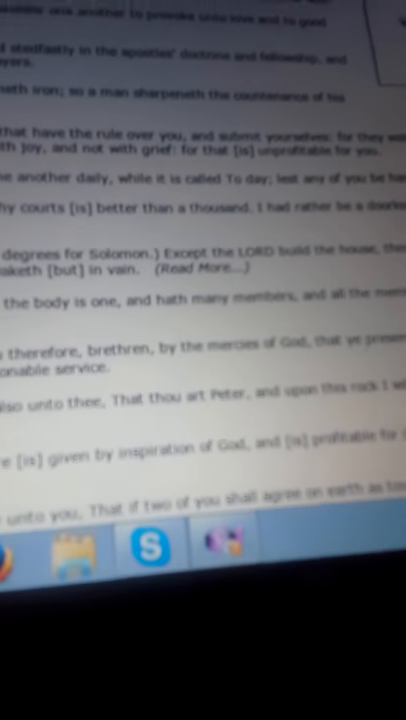
scroll(down, 3)
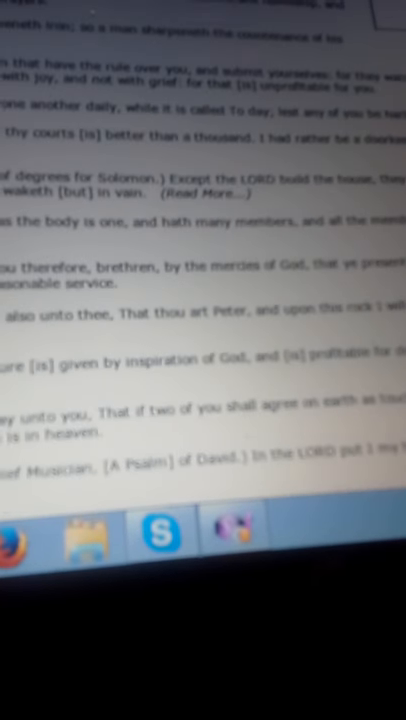
scroll(down, 3)
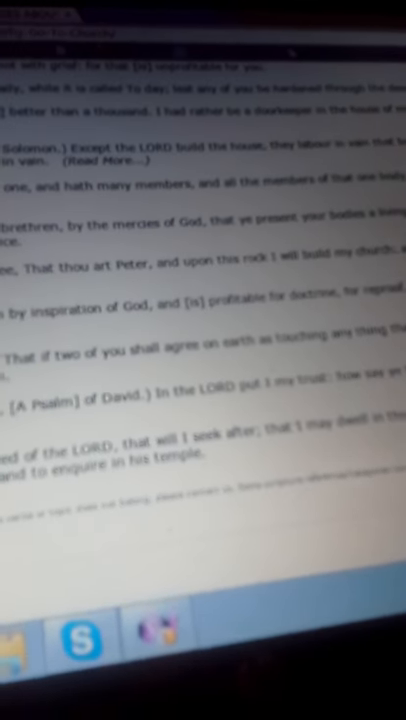
scroll(down, 3)
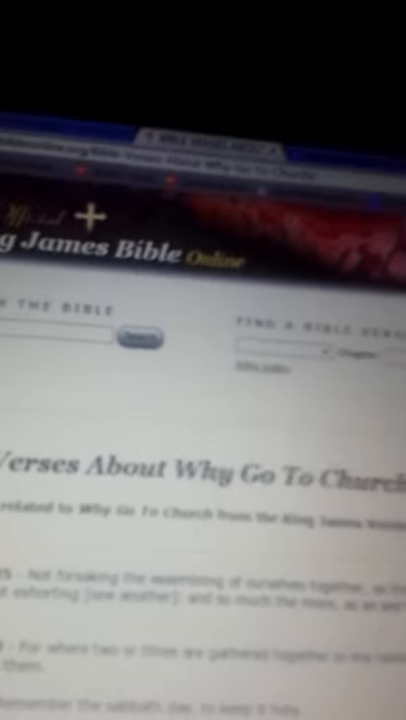
scroll(down, 3)
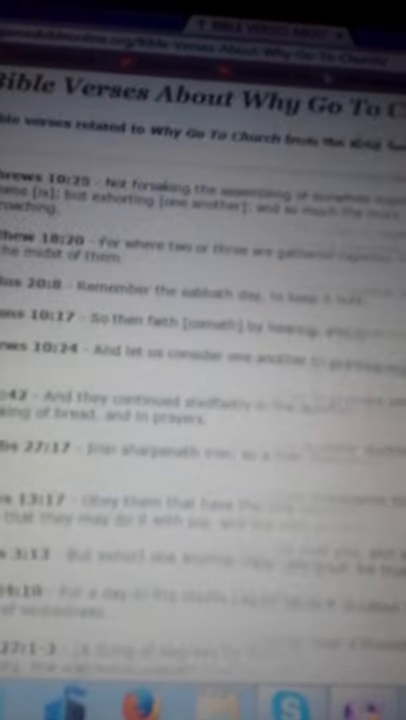